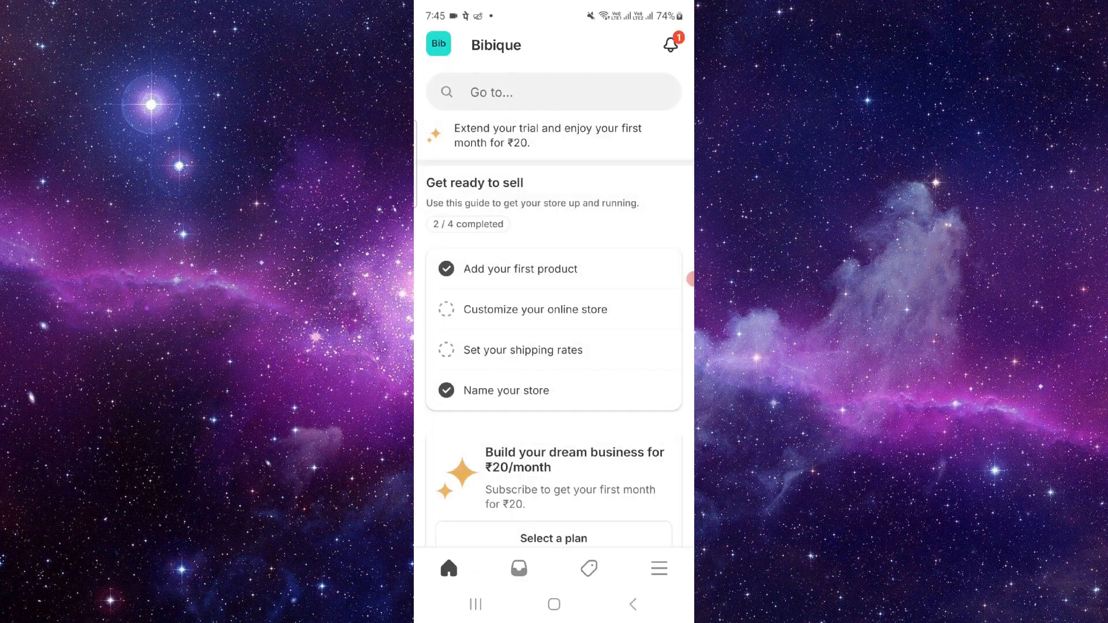
# Navigate from the menu through Settings to Payments and start adding a payment method
pyautogui.click(658, 568)
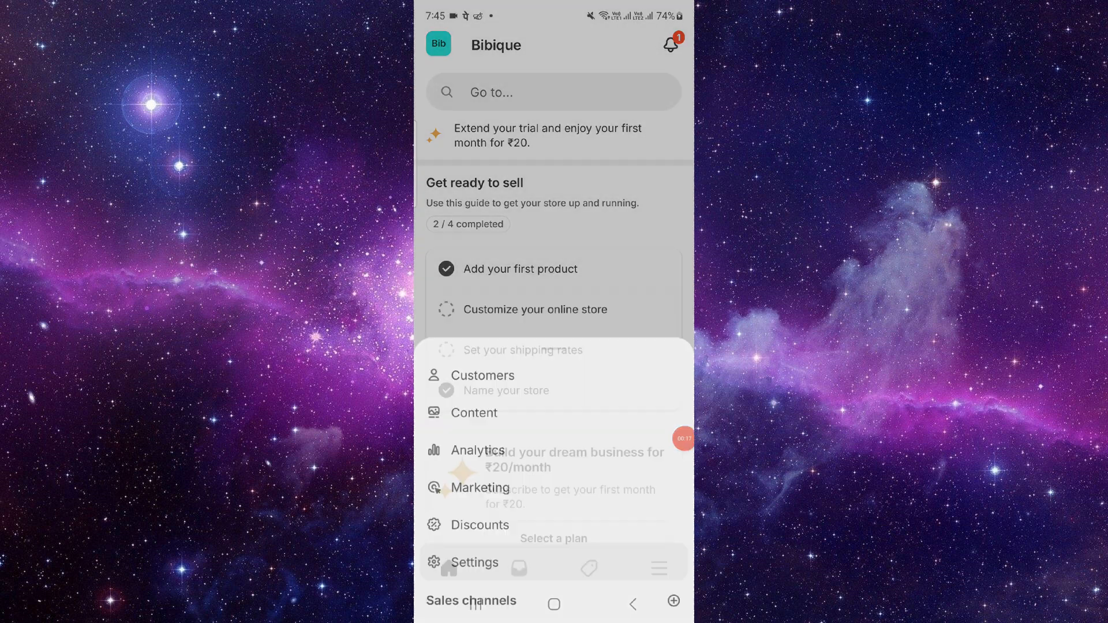
pyautogui.click(474, 562)
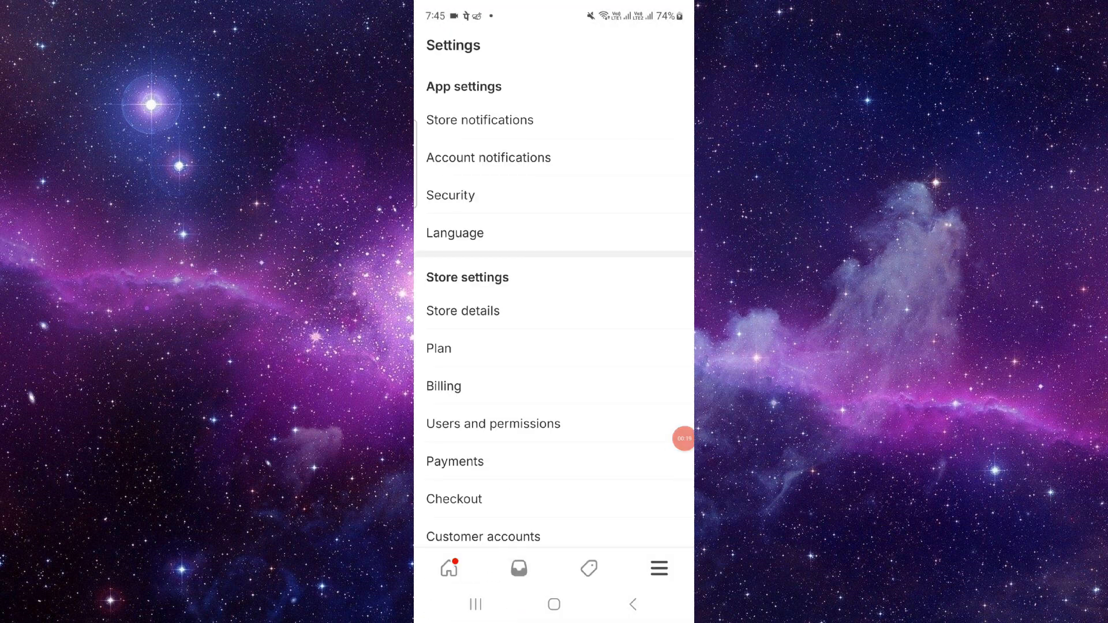
pyautogui.click(455, 461)
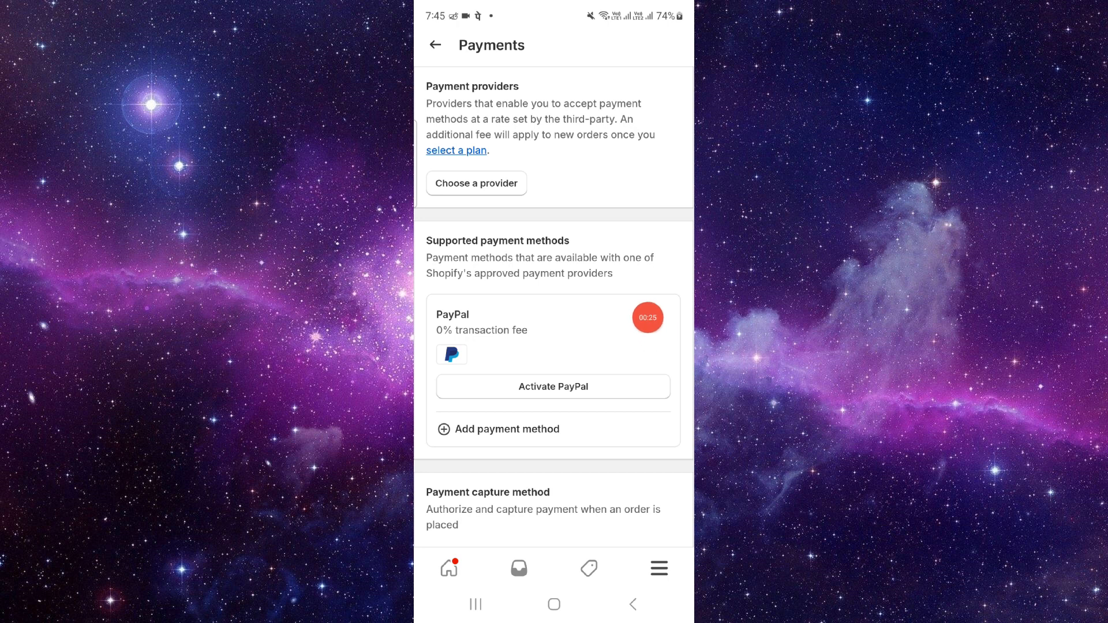
pyautogui.click(507, 429)
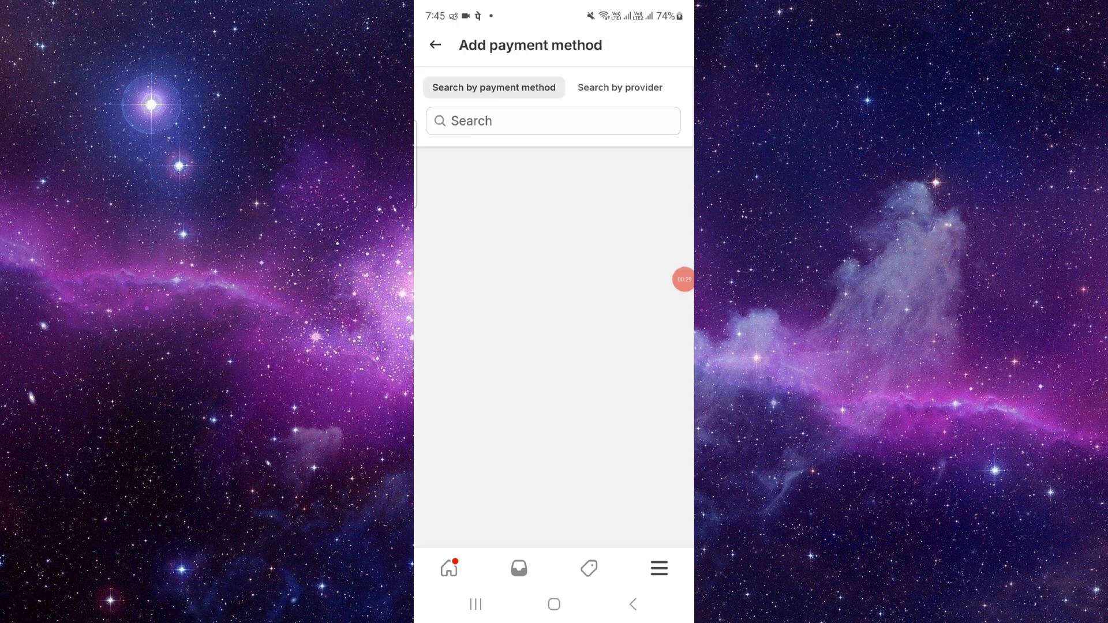
# Return to Payments and choose capture method 'Automatically when order is fulfilled'
pyautogui.click(620, 86)
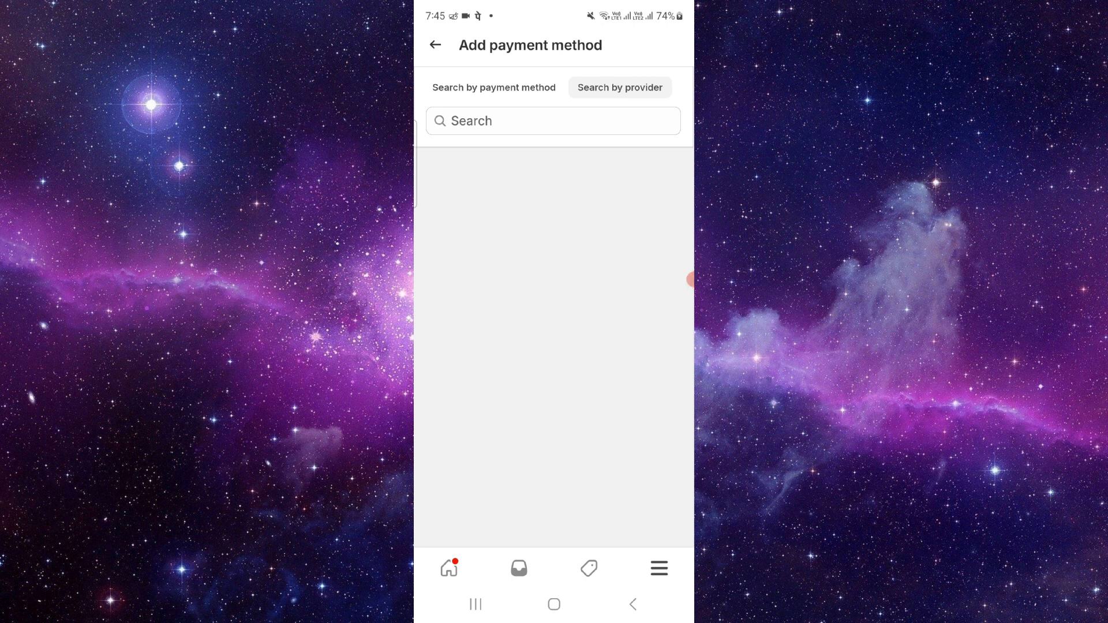
pyautogui.click(435, 45)
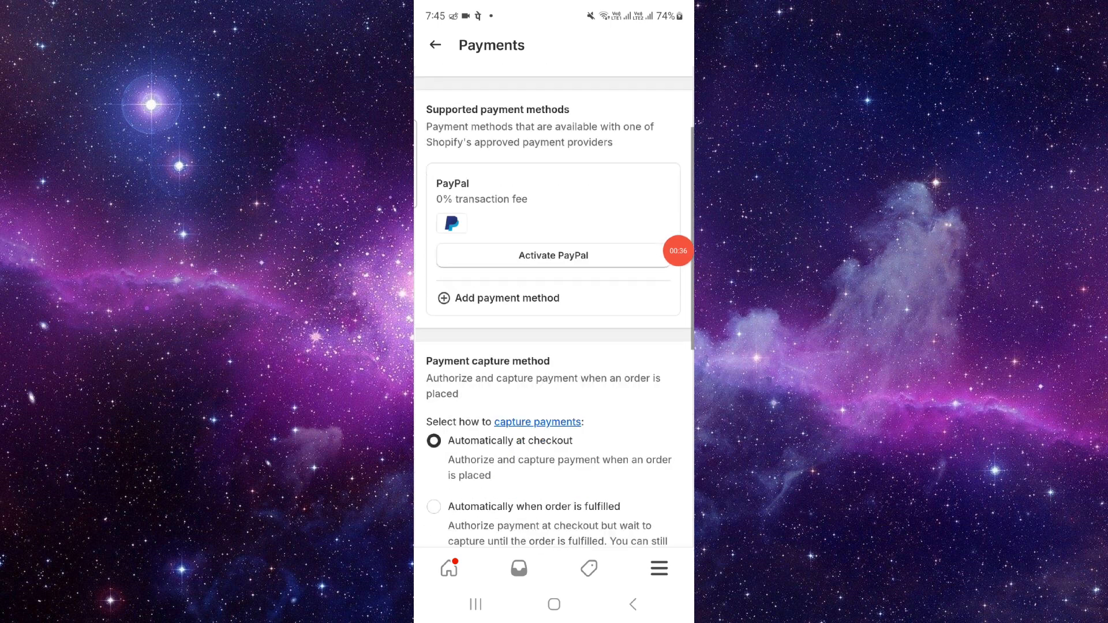
pyautogui.scroll(-3)
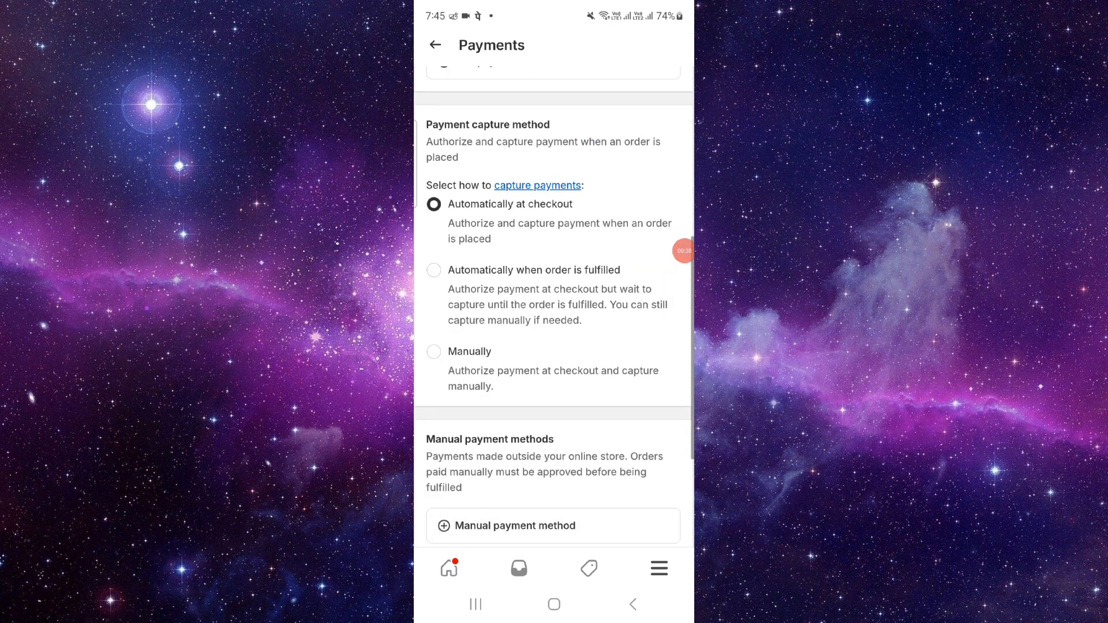
pyautogui.click(433, 271)
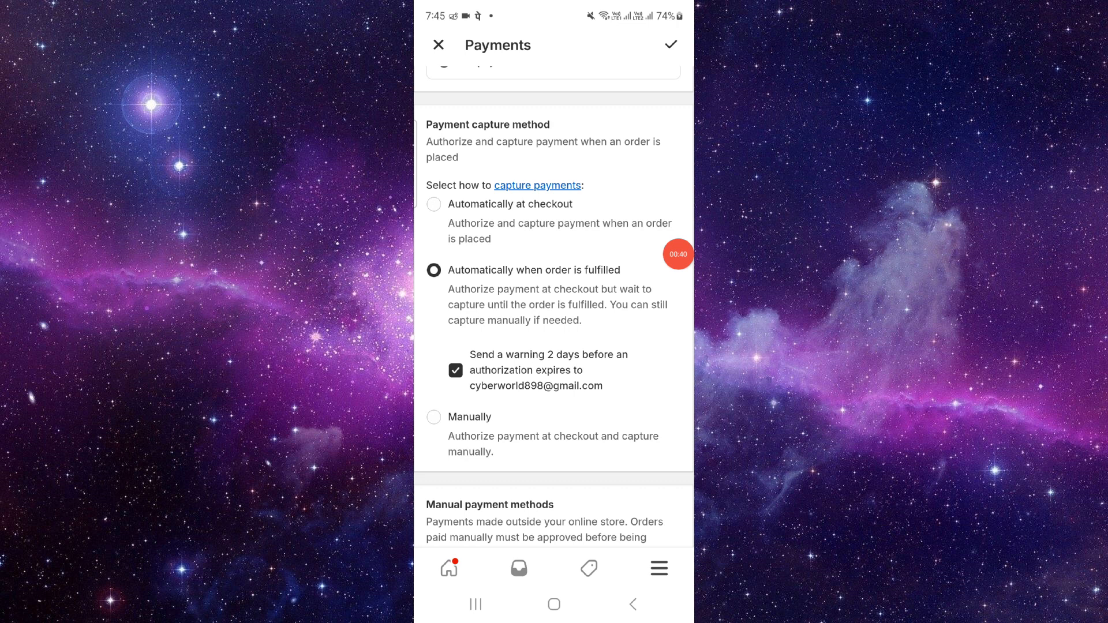